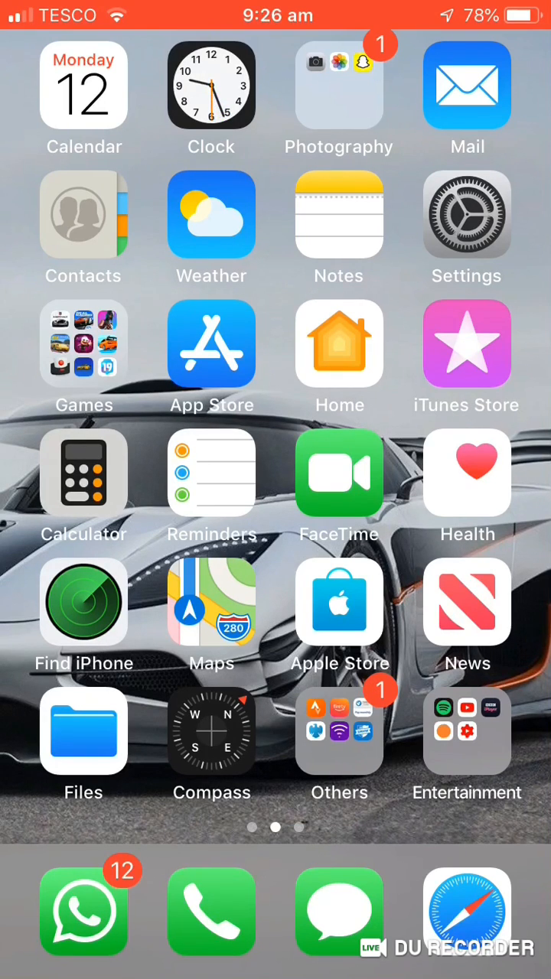
# Launch the Settings app from the Home Screen
pyautogui.click(467, 222)
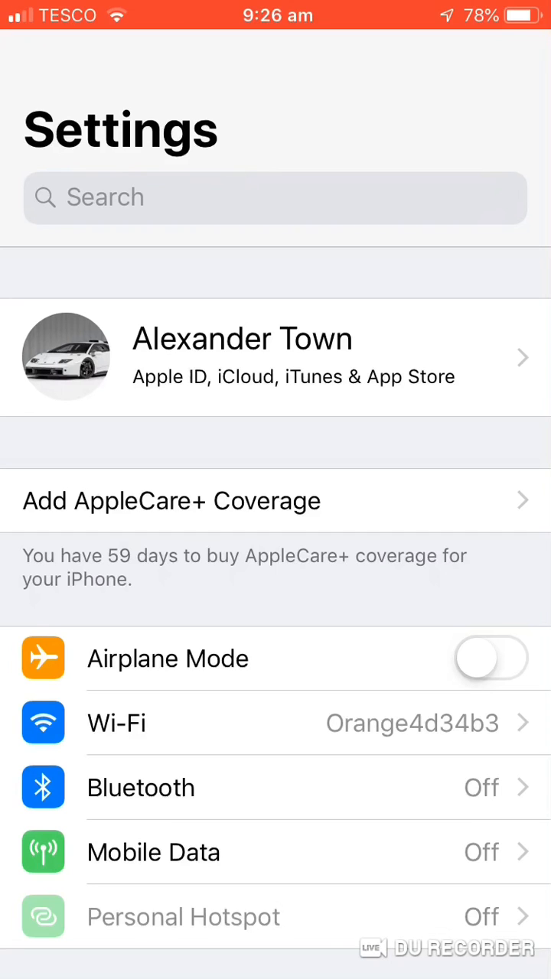
pyautogui.click(275, 198)
pyautogui.write('G')
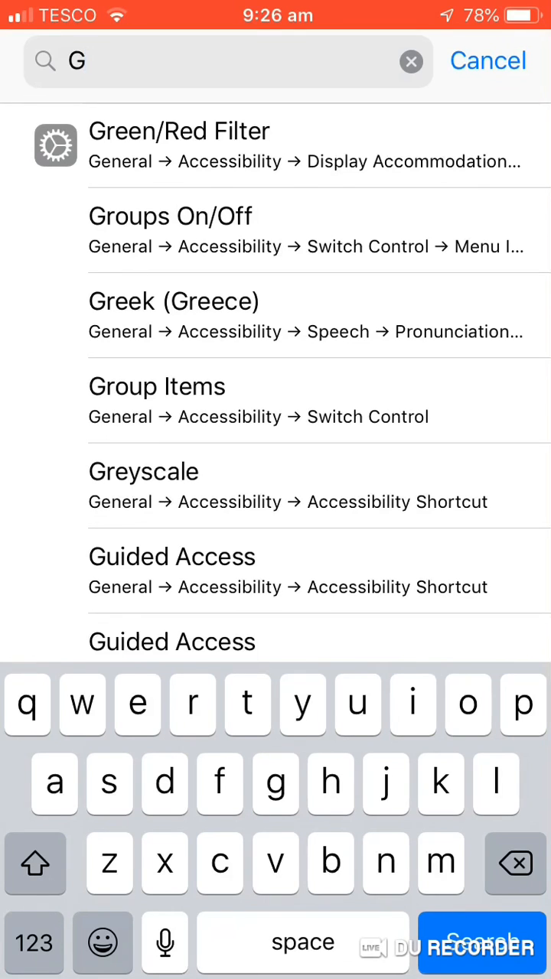
pyautogui.click(486, 61)
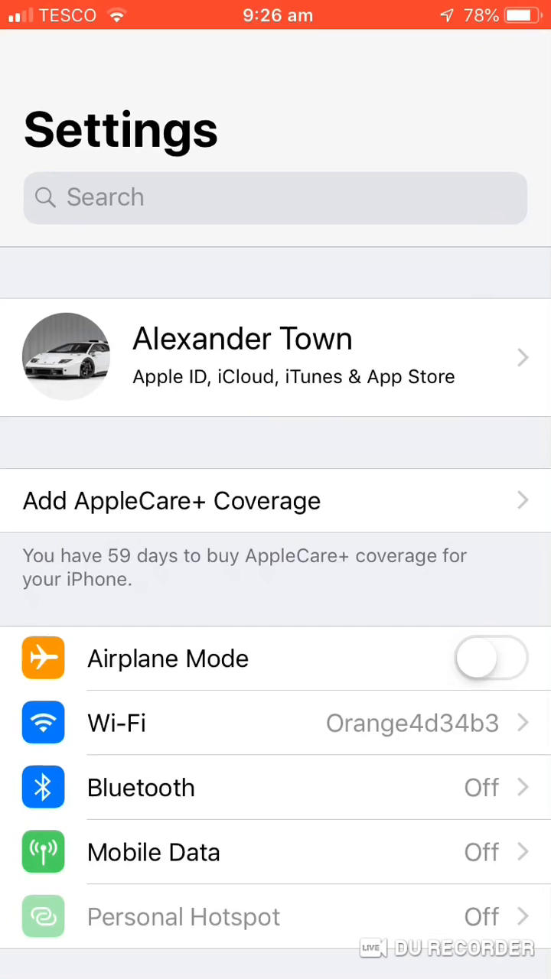
pyautogui.scroll(-3)
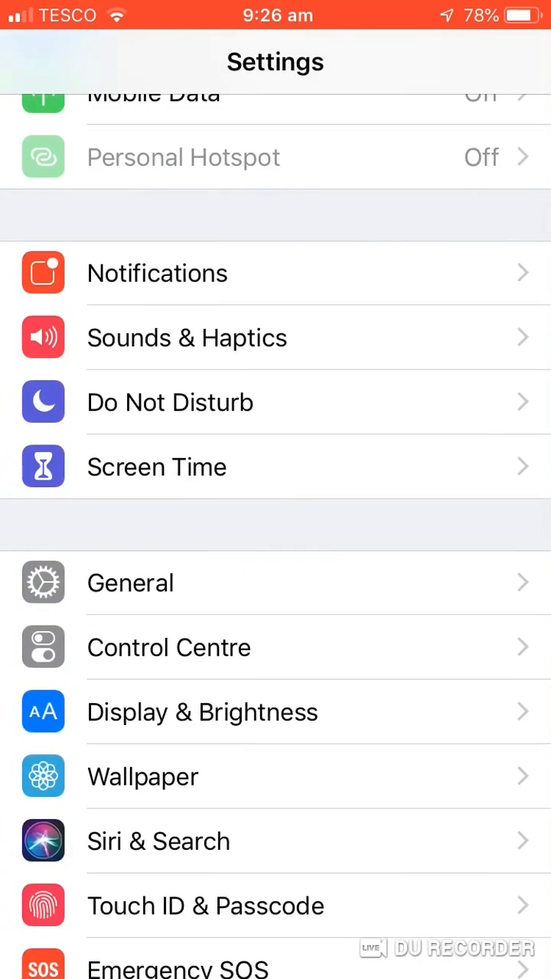
pyautogui.click(130, 583)
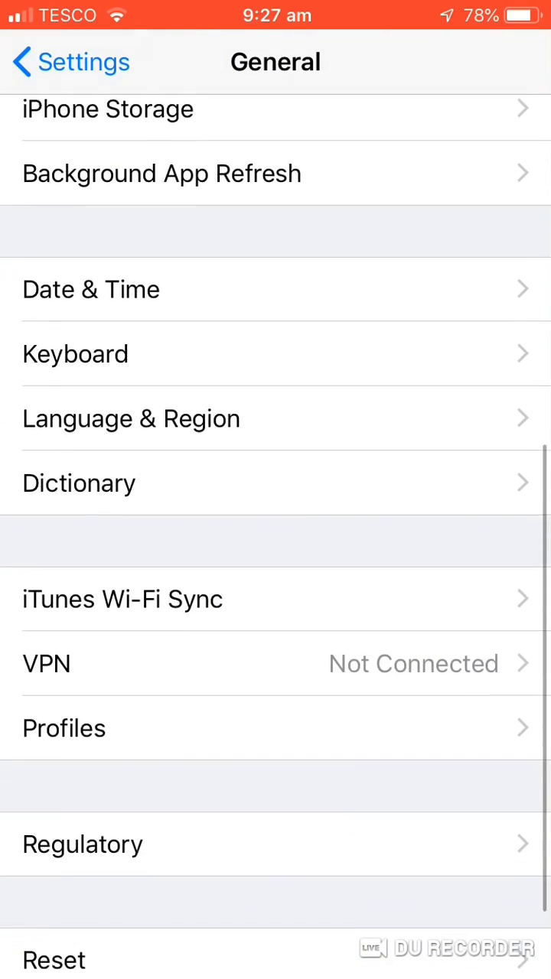
pyautogui.scroll(-3)
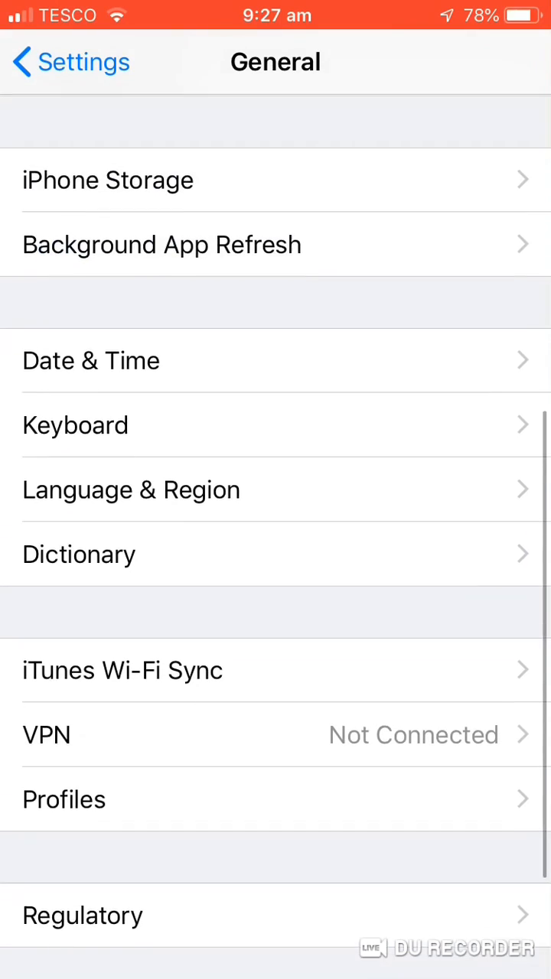
pyautogui.scroll(3)
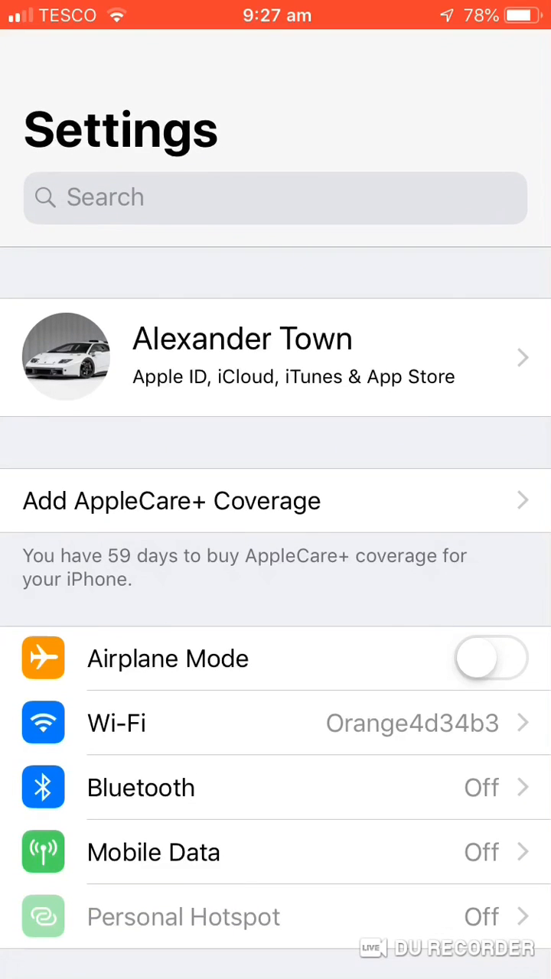
pyautogui.scroll(-3)
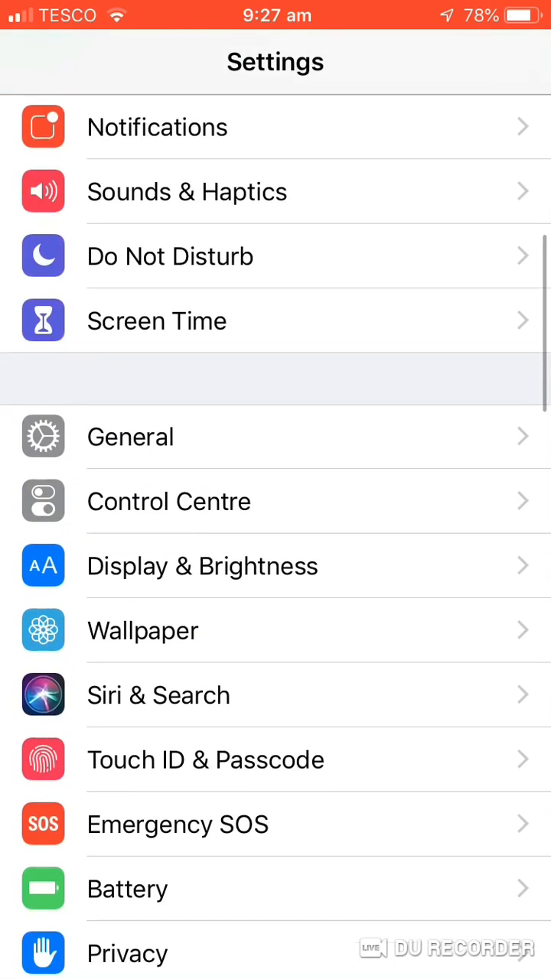
pyautogui.scroll(-3)
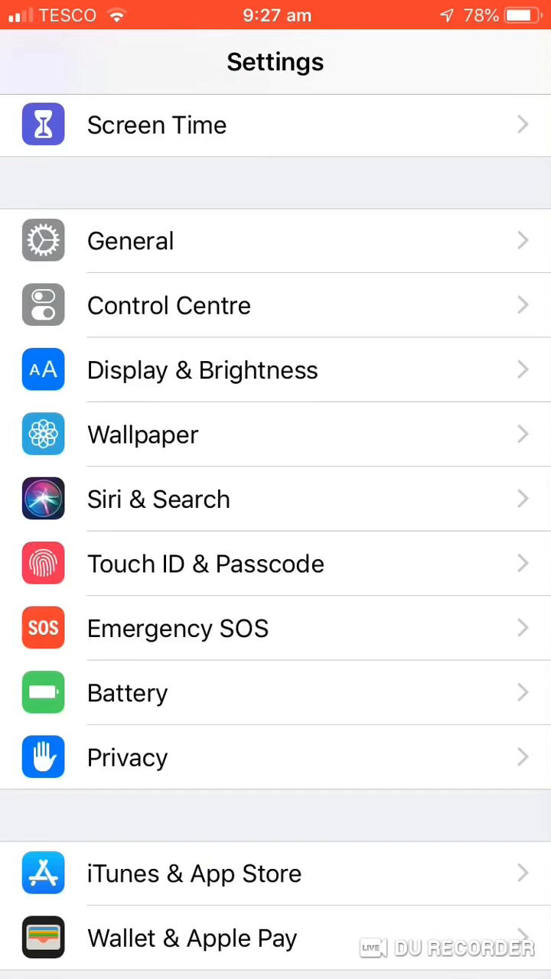
# Navigate General > Language & Region > iPhone Language and select a different English variant
pyautogui.click(130, 240)
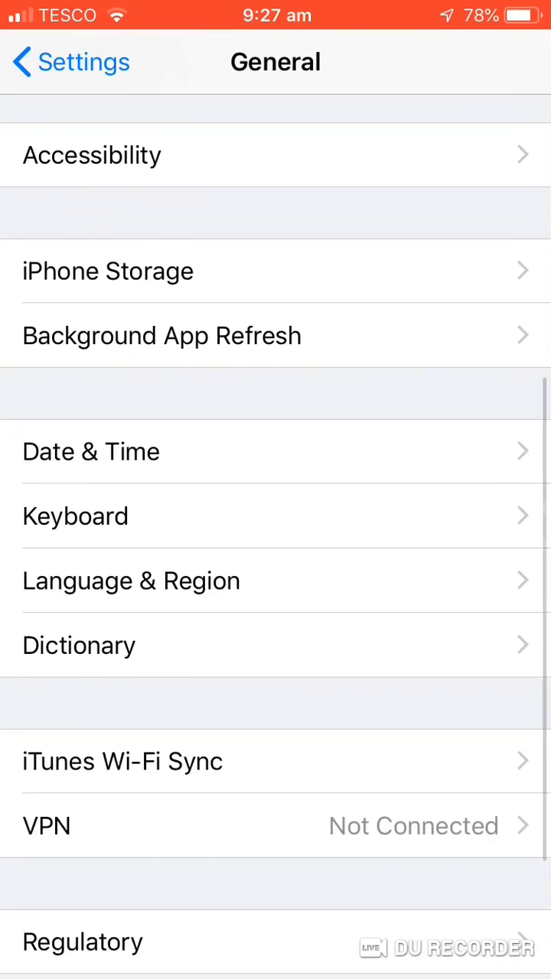
pyautogui.click(132, 580)
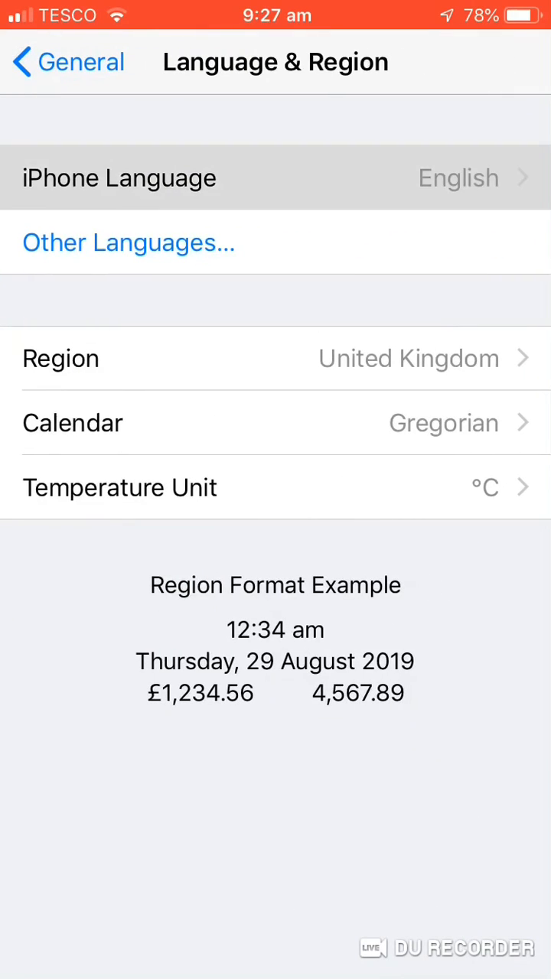
pyautogui.click(119, 177)
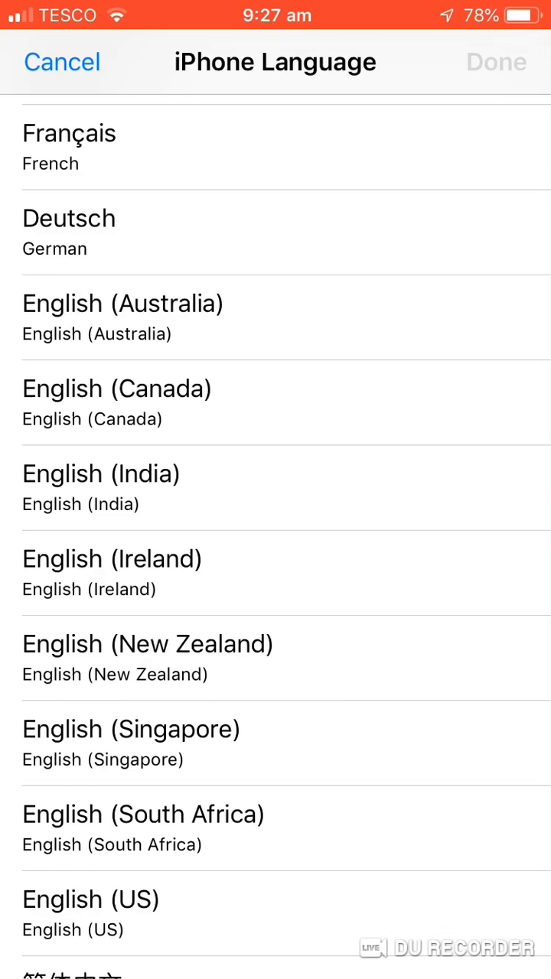
pyautogui.click(61, 61)
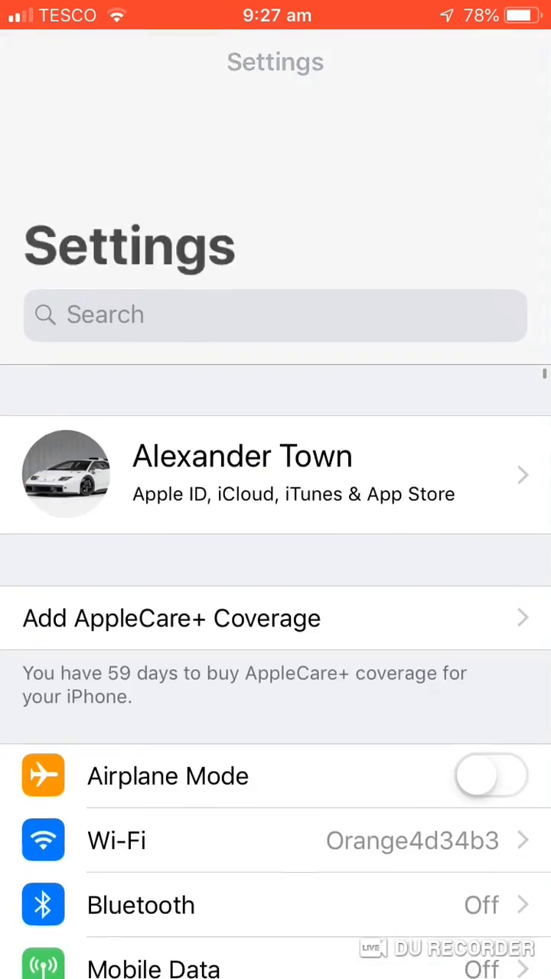
pyautogui.write('Kfjfih')
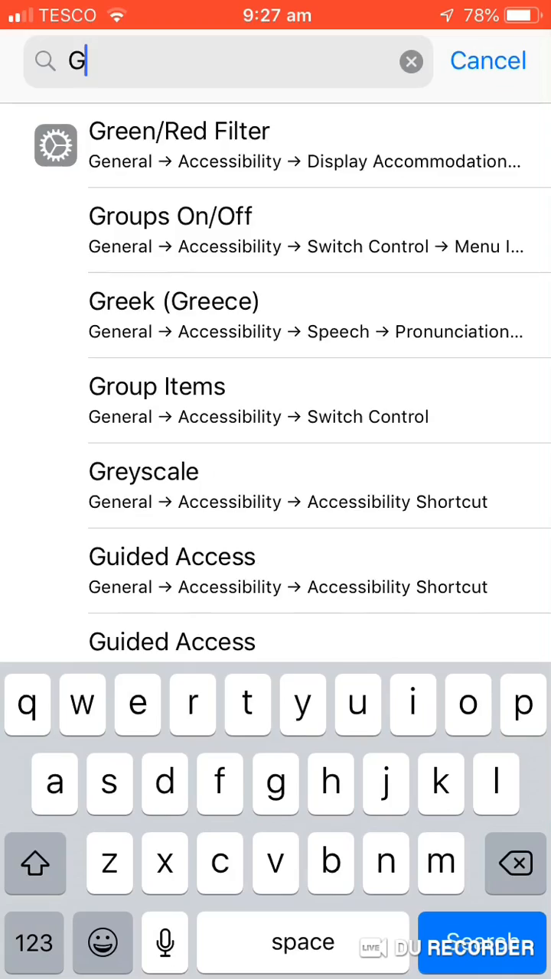
pyautogui.click(486, 61)
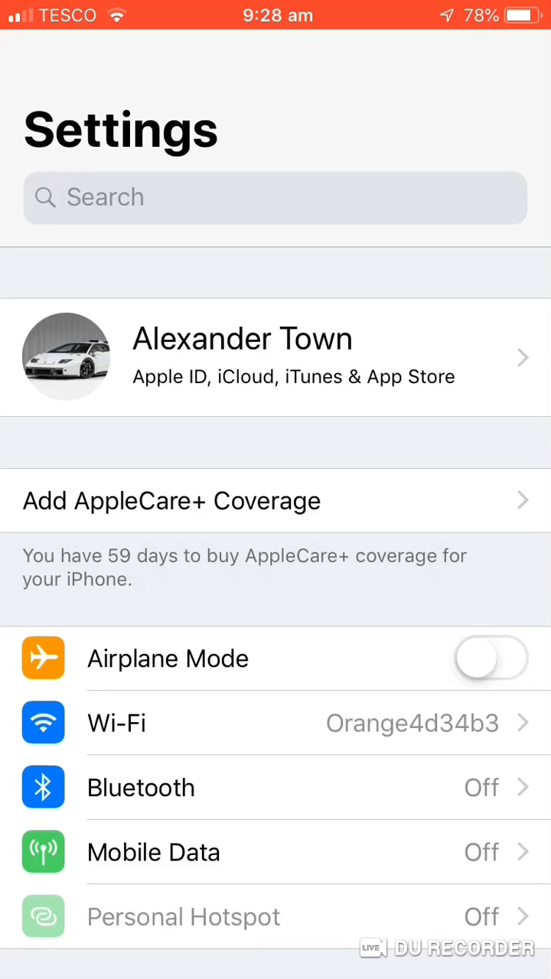
# Go into General and bring up the iPhone Storage overview
pyautogui.scroll(-3)
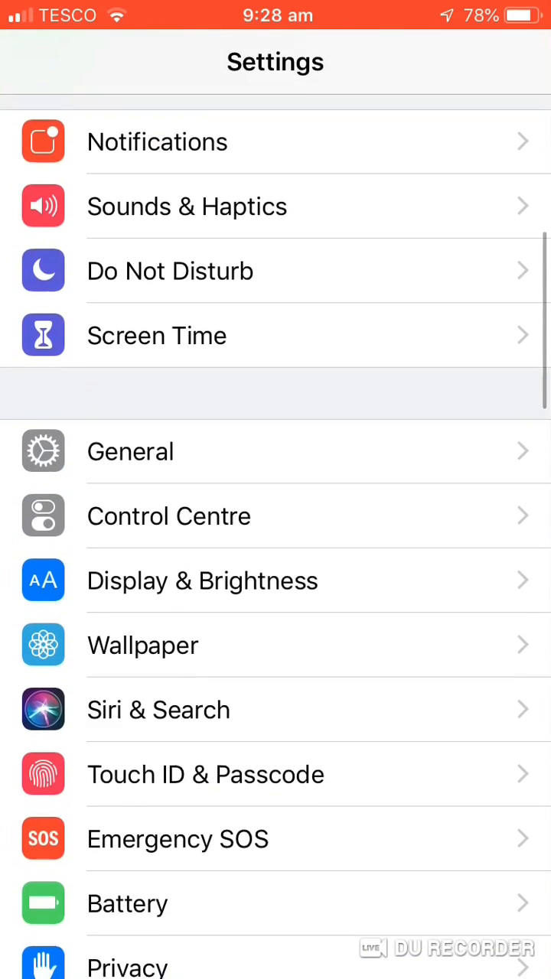
pyautogui.click(130, 451)
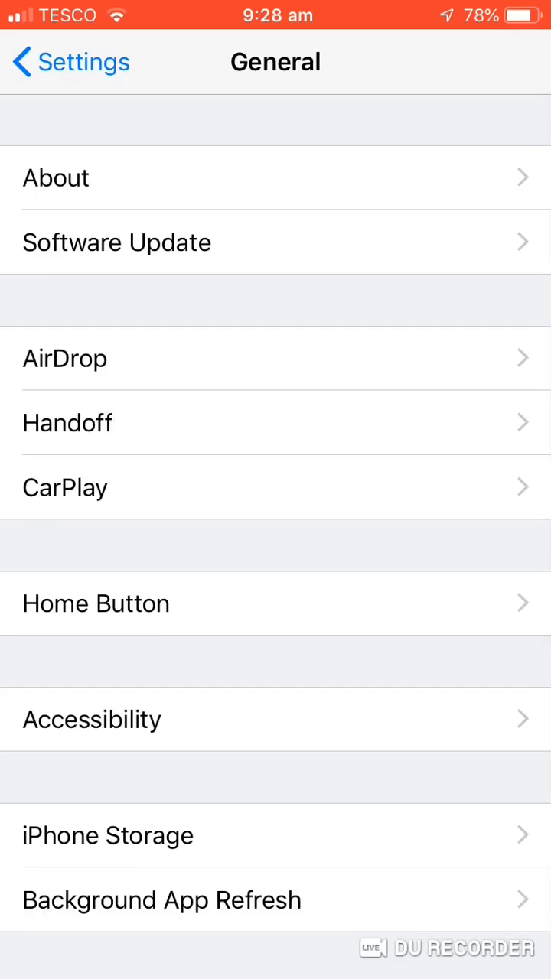
pyautogui.click(107, 835)
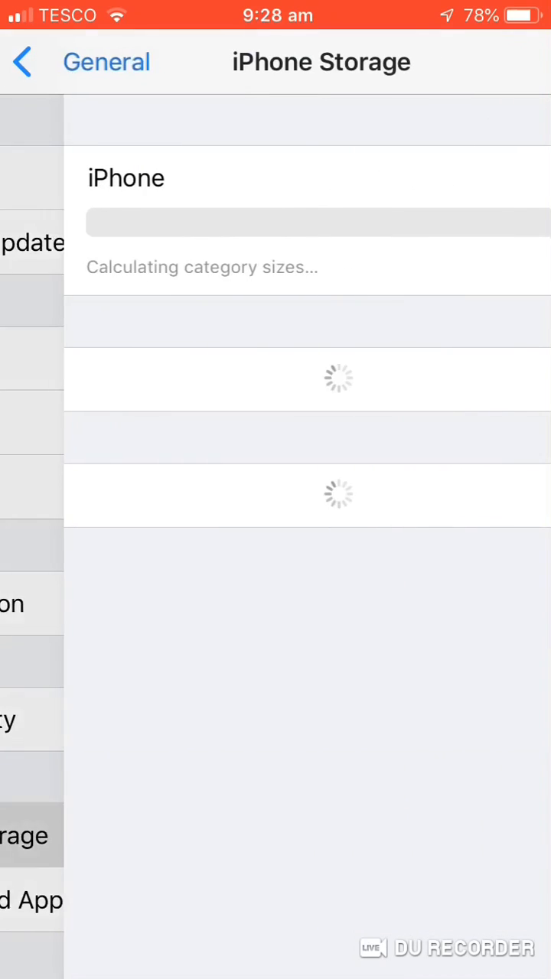